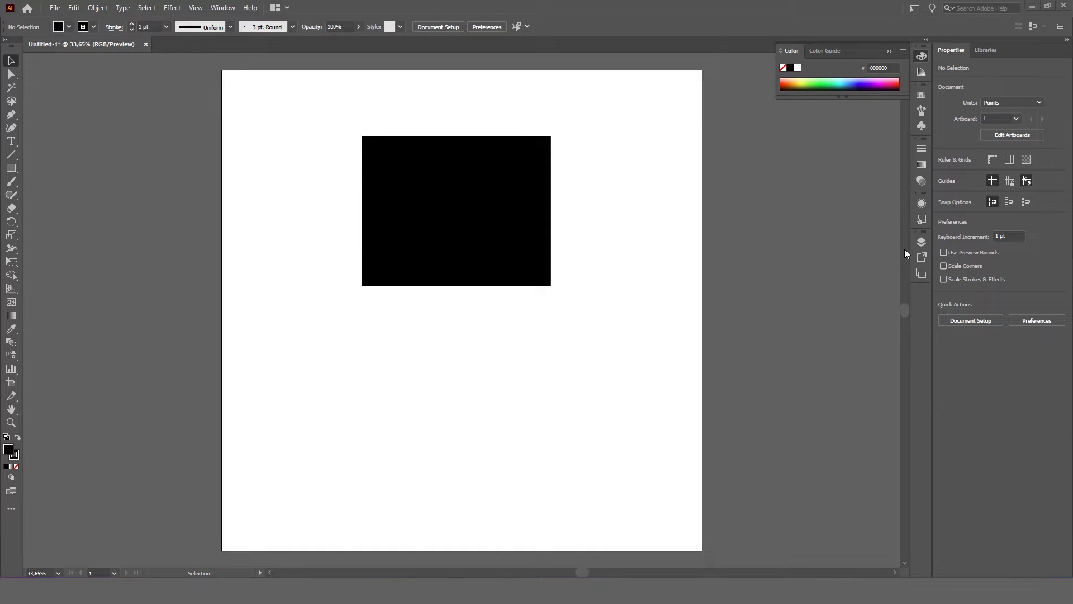
mouse_move(177, 58)
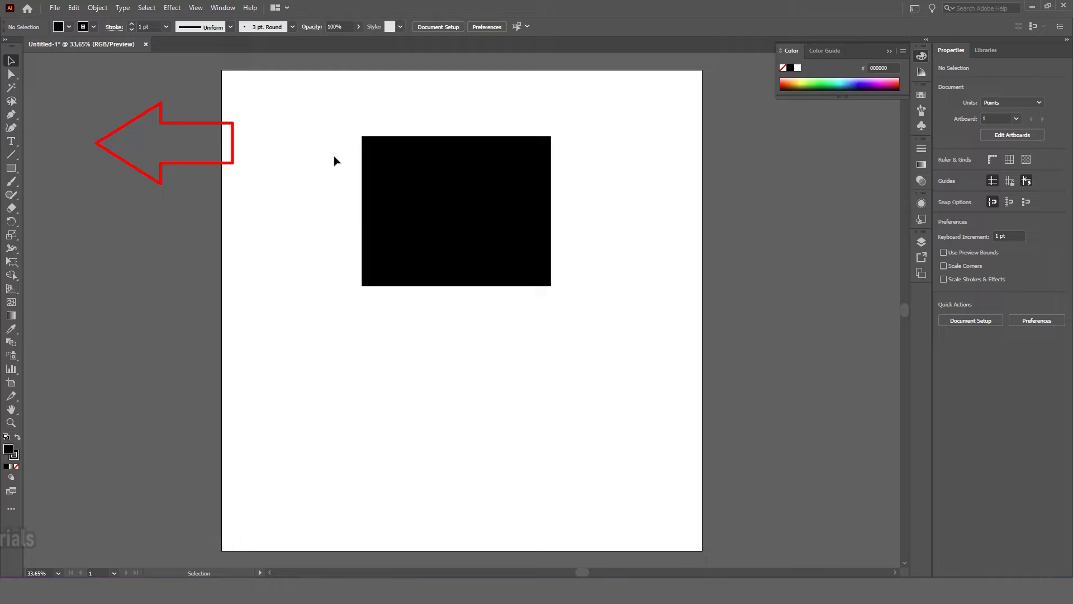
mouse_move(203, 161)
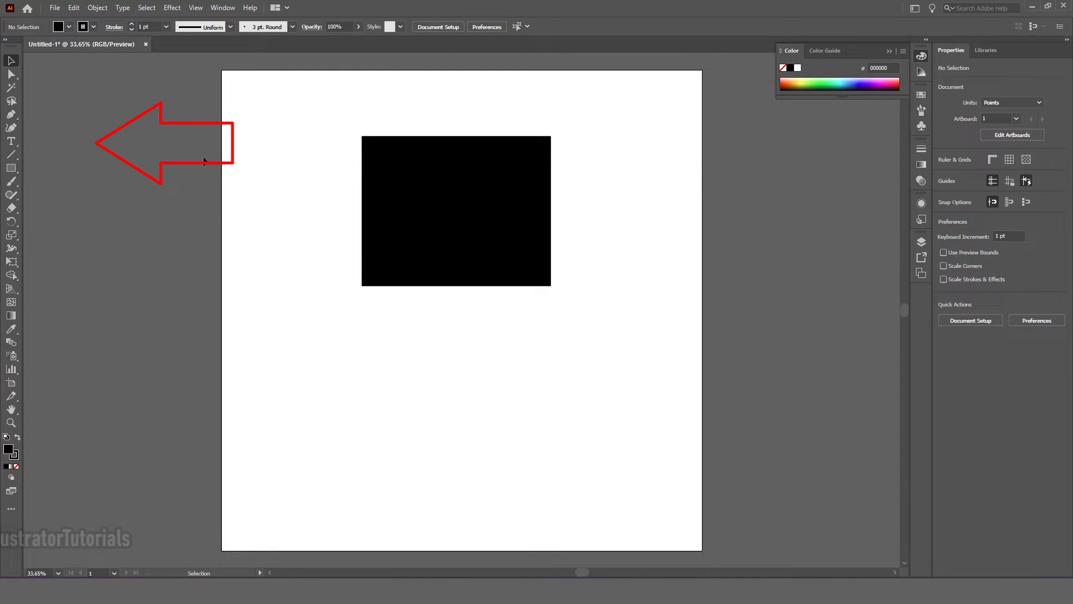
mouse_move(82, 194)
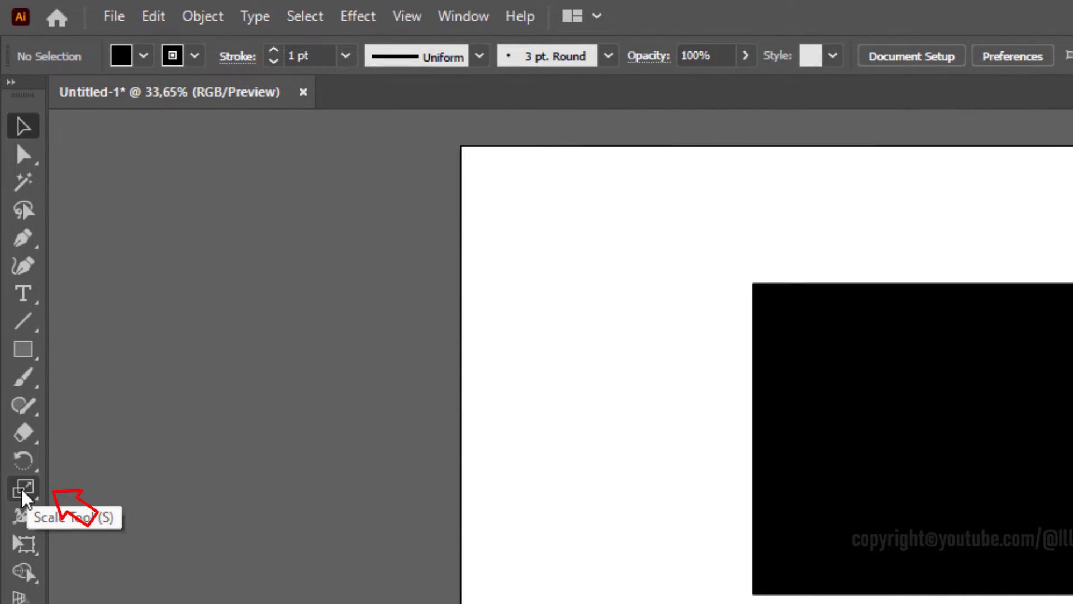
mouse_move(33, 507)
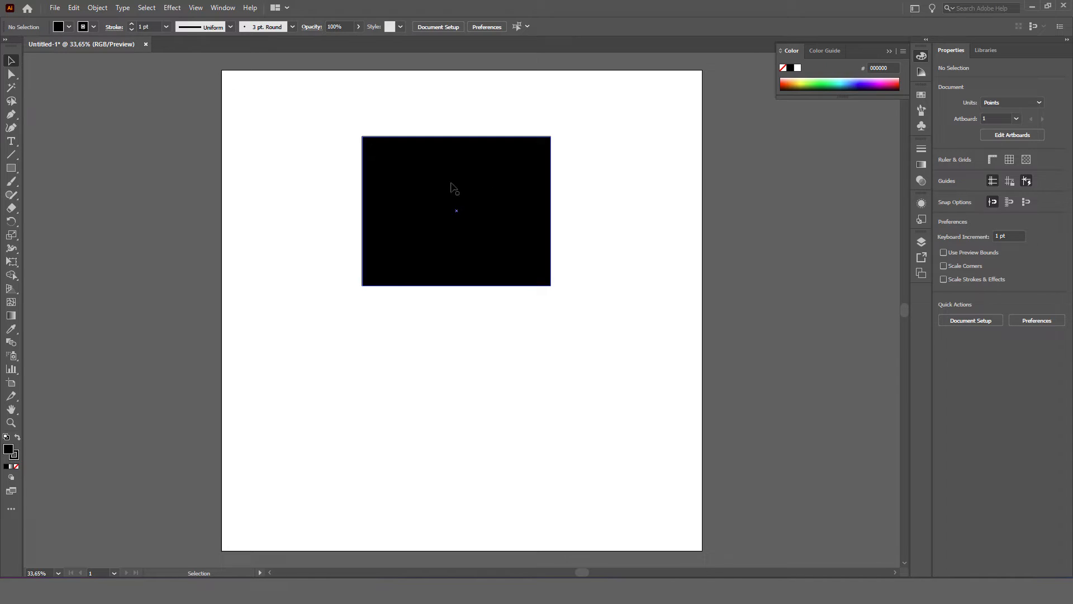
- Select the black rectangle (about 786 × 622 pt) on the artboard
left_click(456, 210)
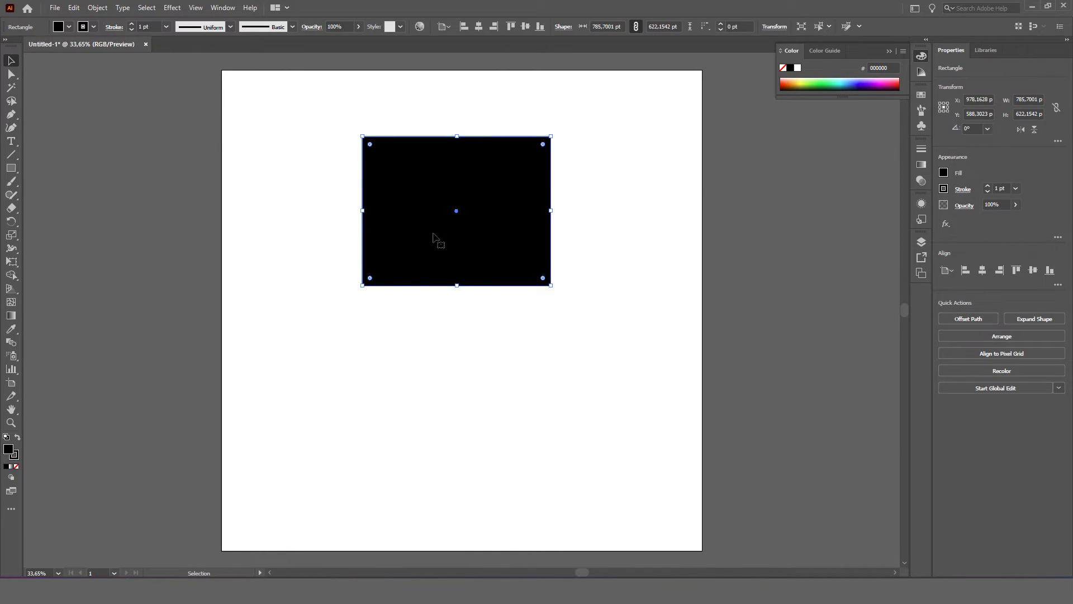
mouse_move(114, 215)
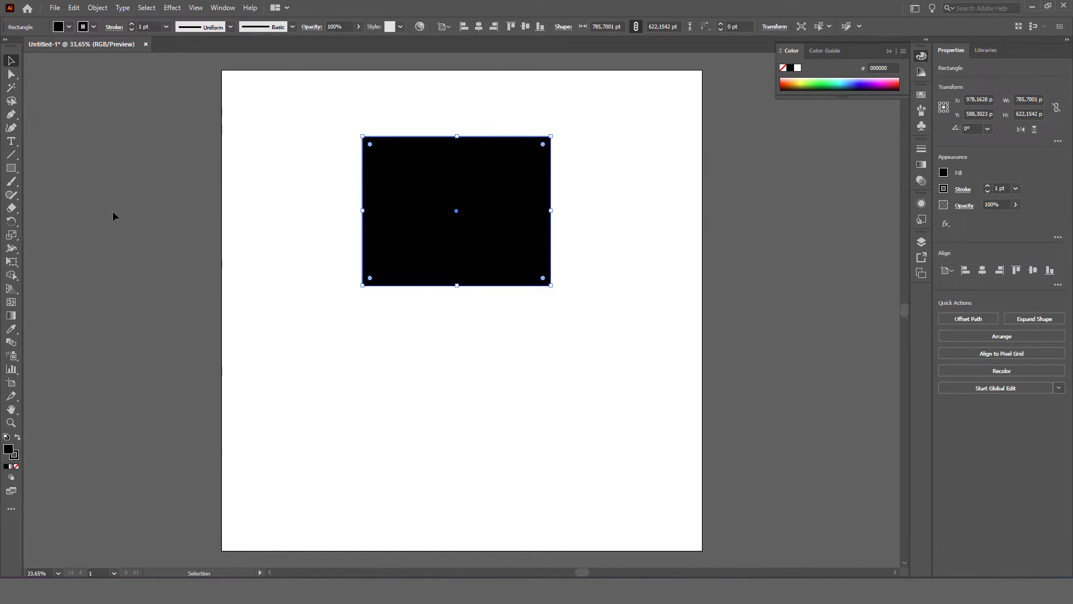
mouse_move(48, 226)
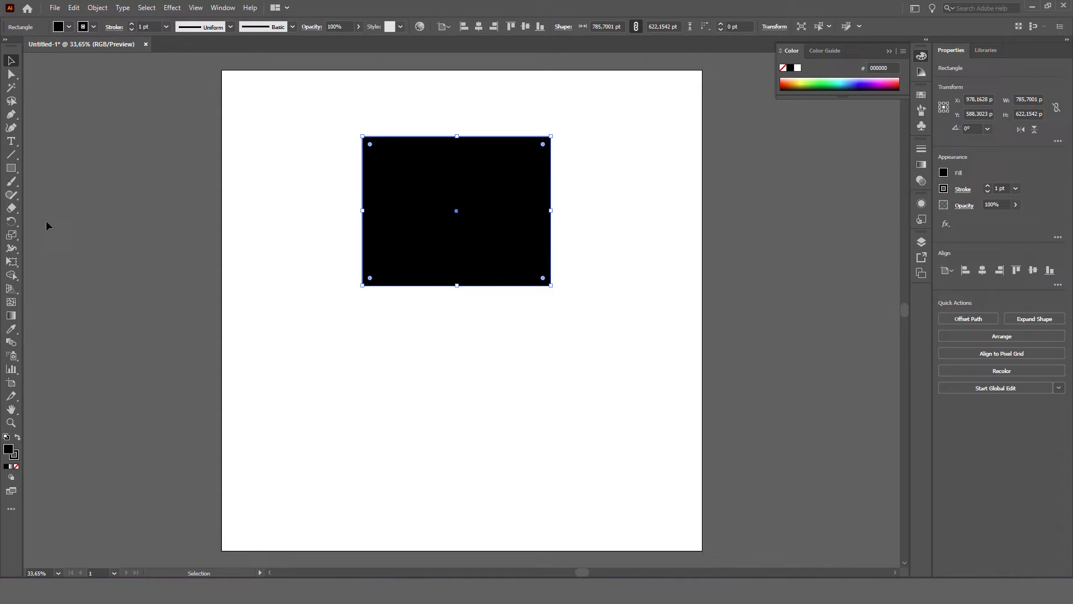
mouse_move(11, 221)
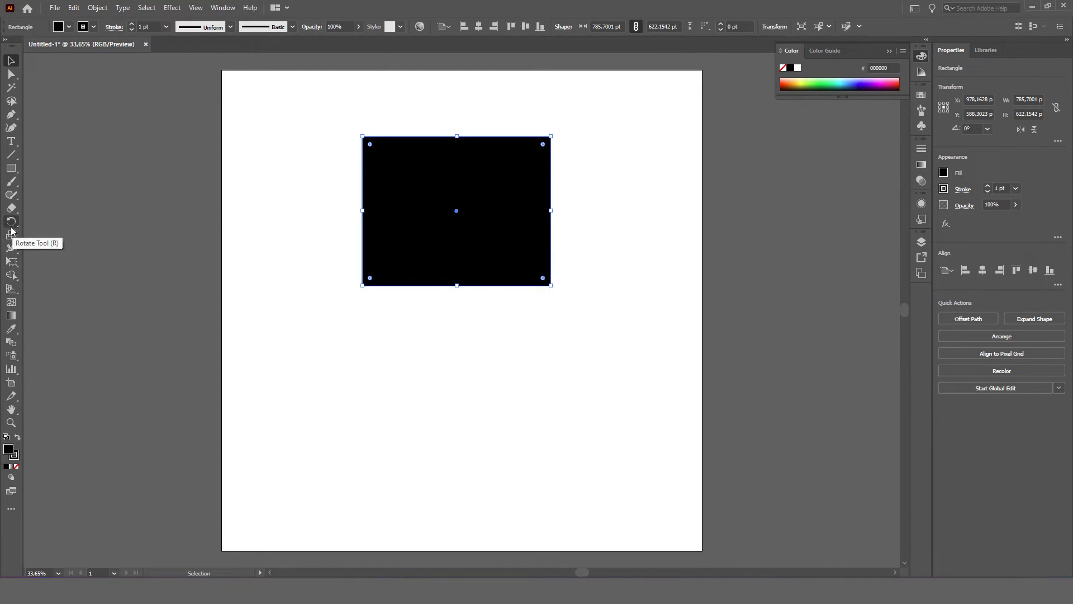
- Switch to the Scale Tool for the selected rectangle
left_click(12, 235)
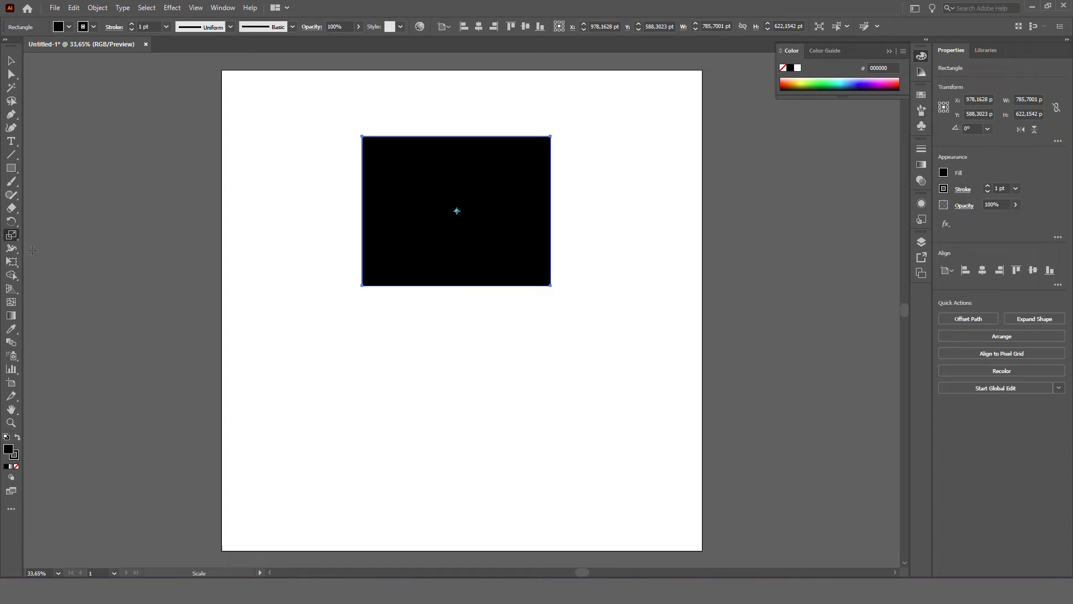
mouse_move(435, 180)
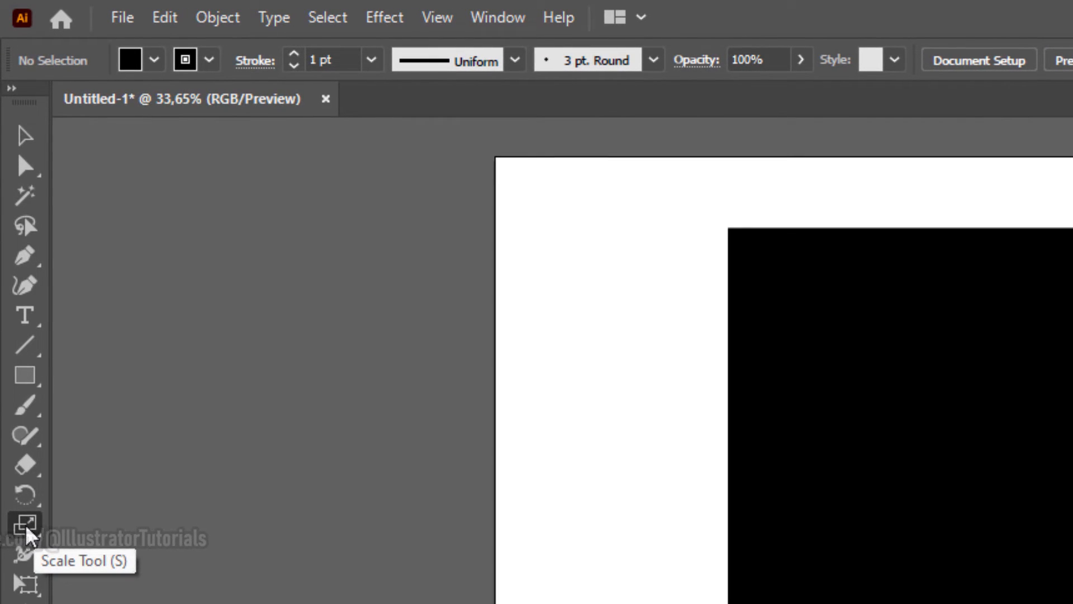
- Bring up the Scale dialog for the selected rectangle
double_click(25, 525)
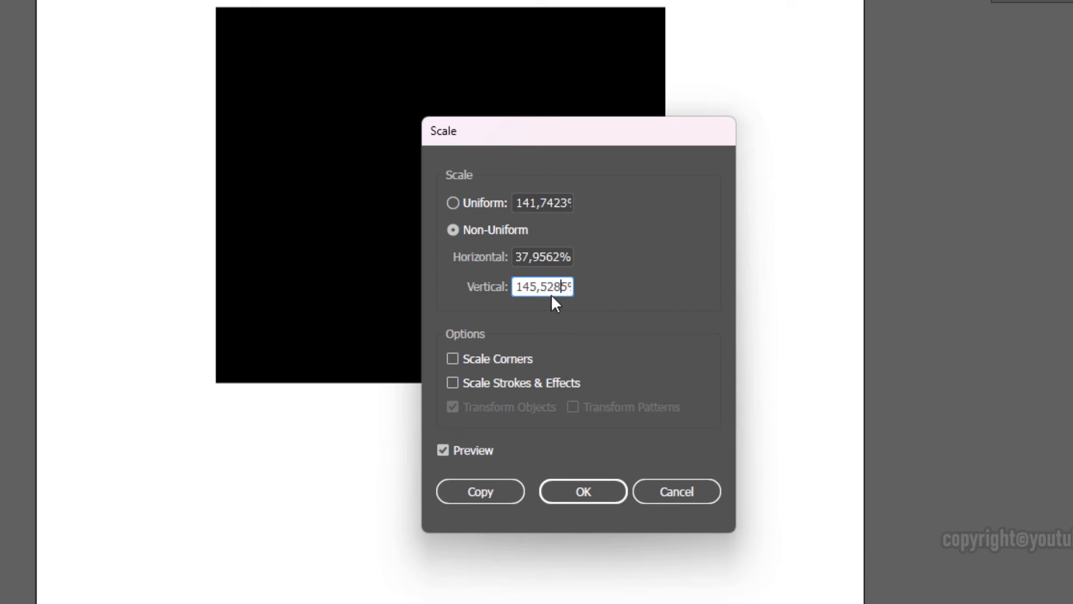
- Enter Non-Uniform scale of 137.7562% horizontal and 145.5285% vertical with Preview on
left_click(542, 257)
type("137,7562")
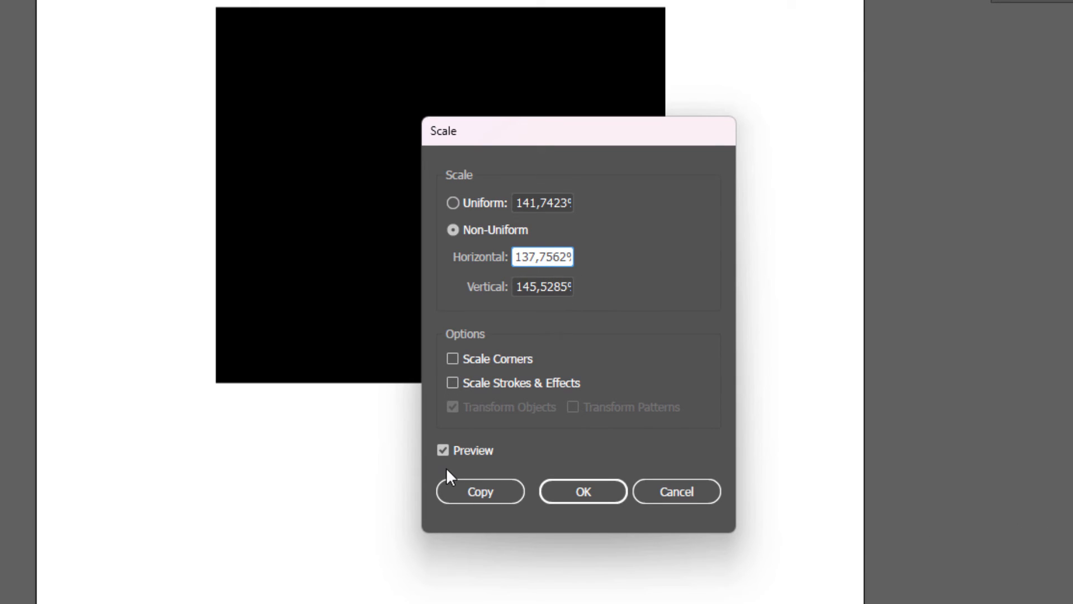
left_click(543, 286)
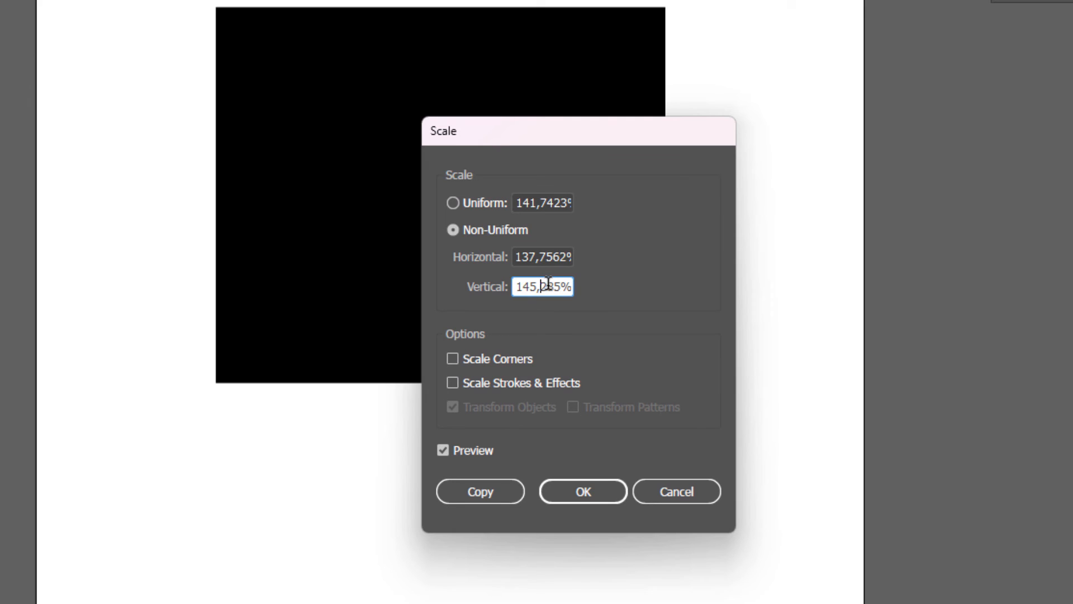